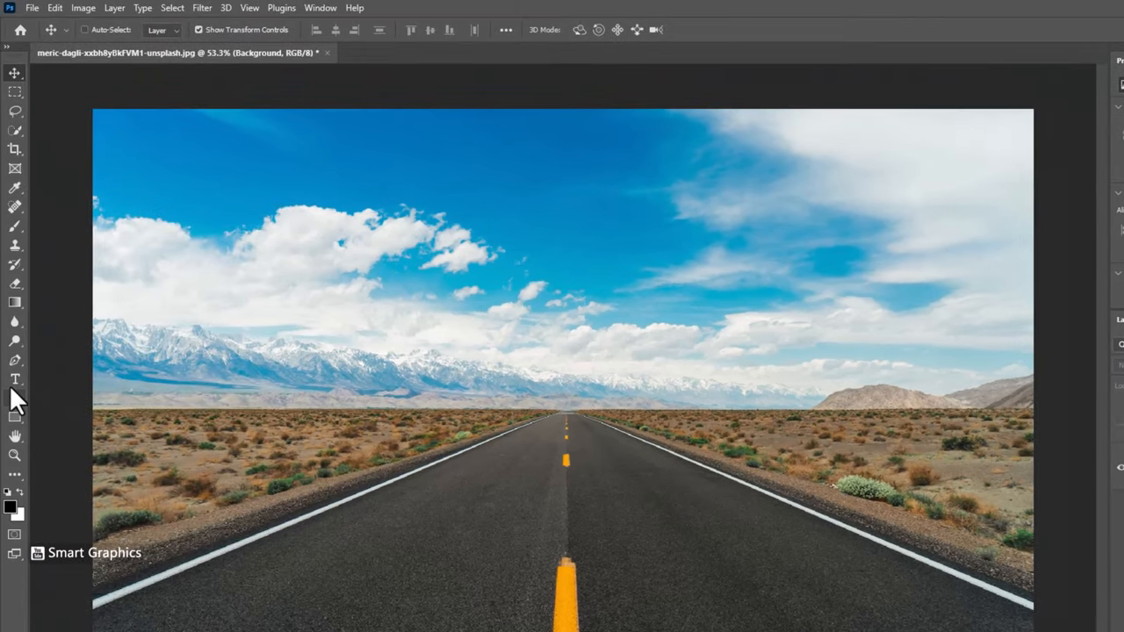
Type LIGHT in a white condensed font and move it just above the road horizon
{"action": "left_click", "coordinate": [14, 380]}
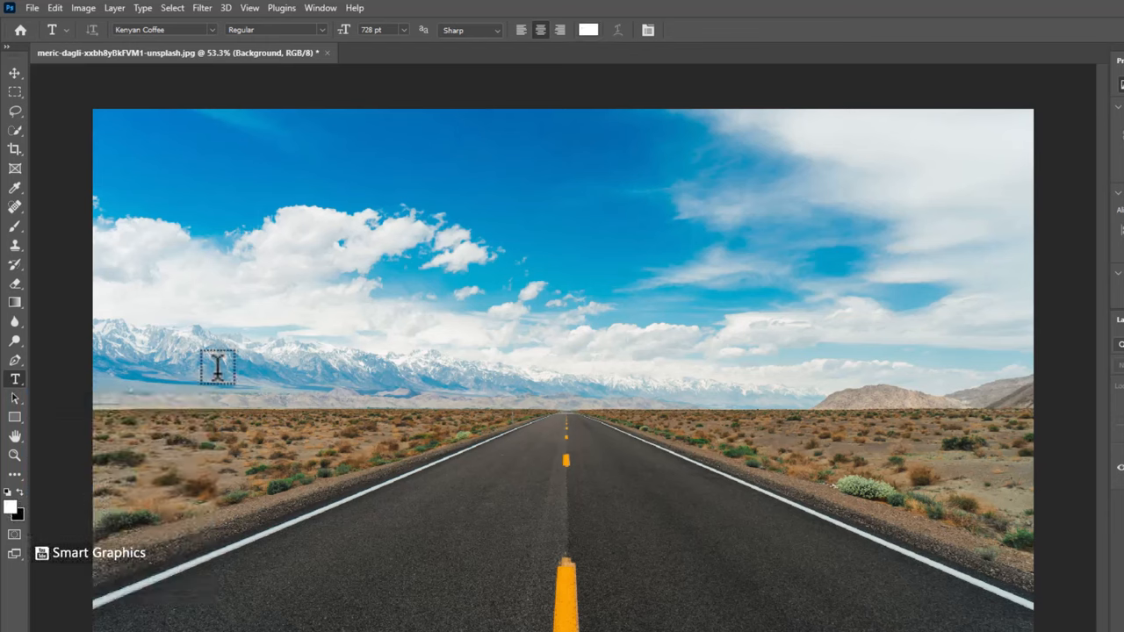
{"action": "left_click", "coordinate": [158, 29]}
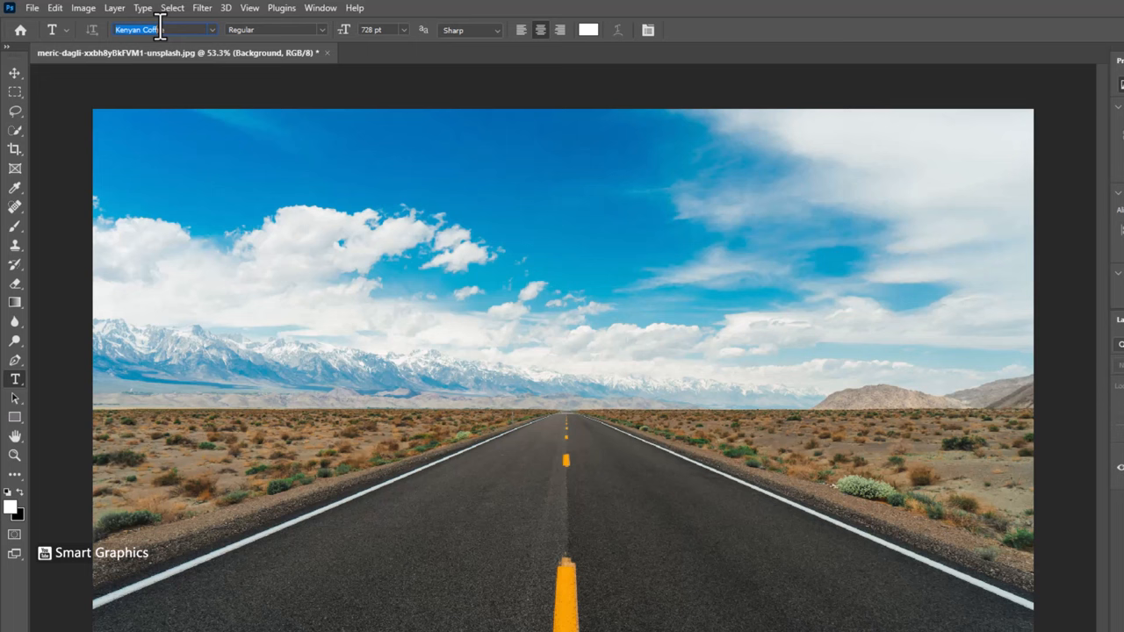
{"action": "left_click", "coordinate": [529, 401]}
{"action": "type", "text": "LIGHT"}
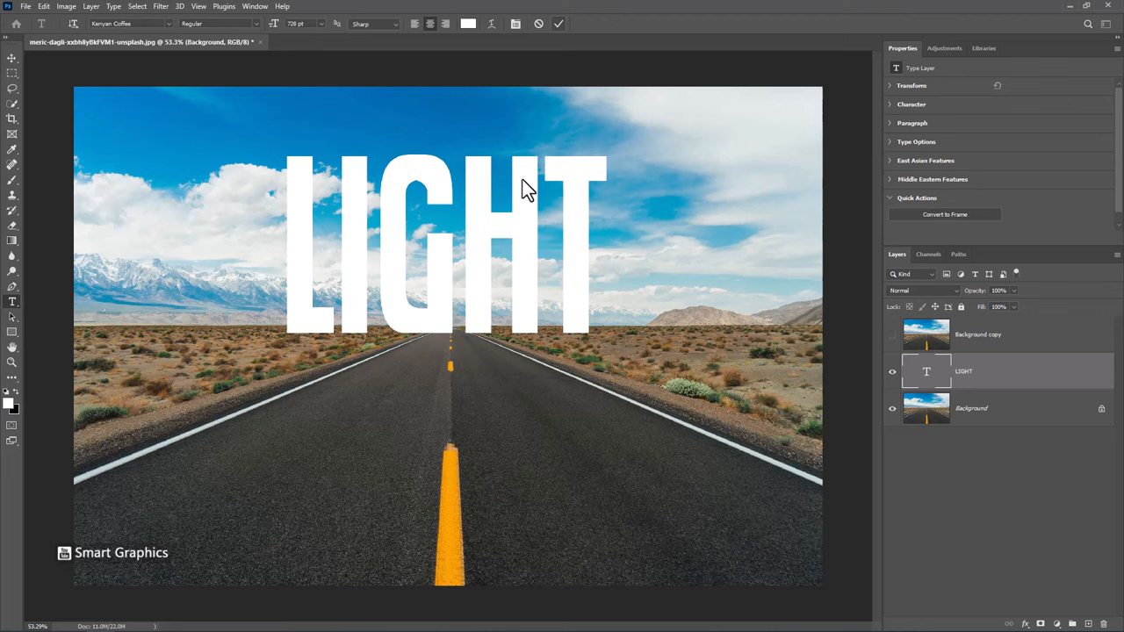
{"action": "left_click", "coordinate": [10, 59]}
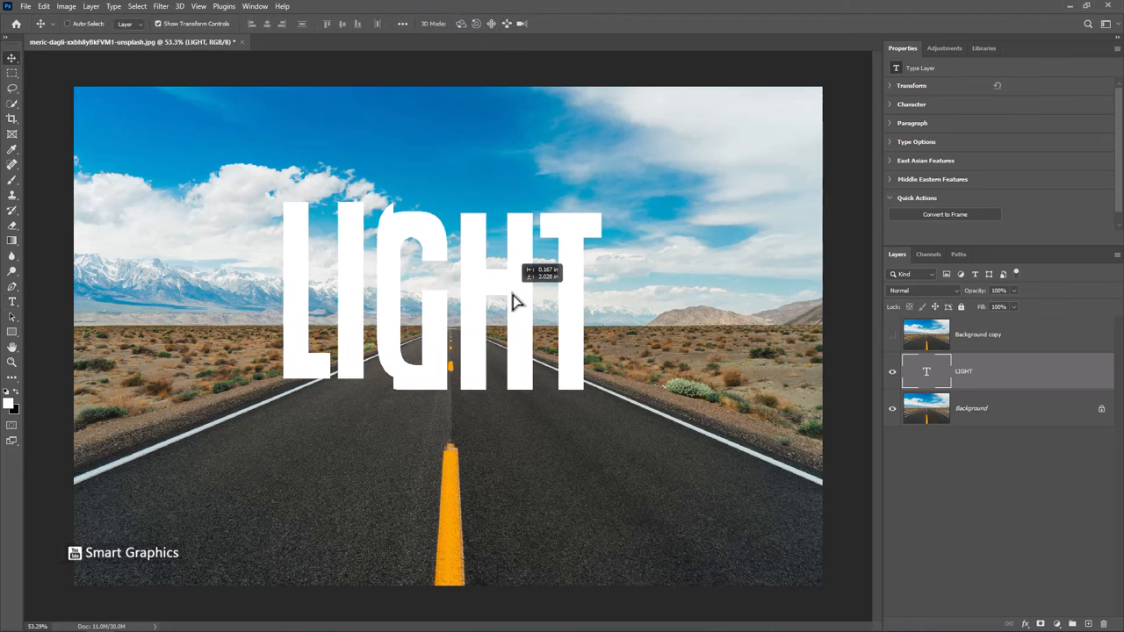
{"action": "left_click_drag", "start_coordinate": [513, 298], "coordinate": [527, 308]}
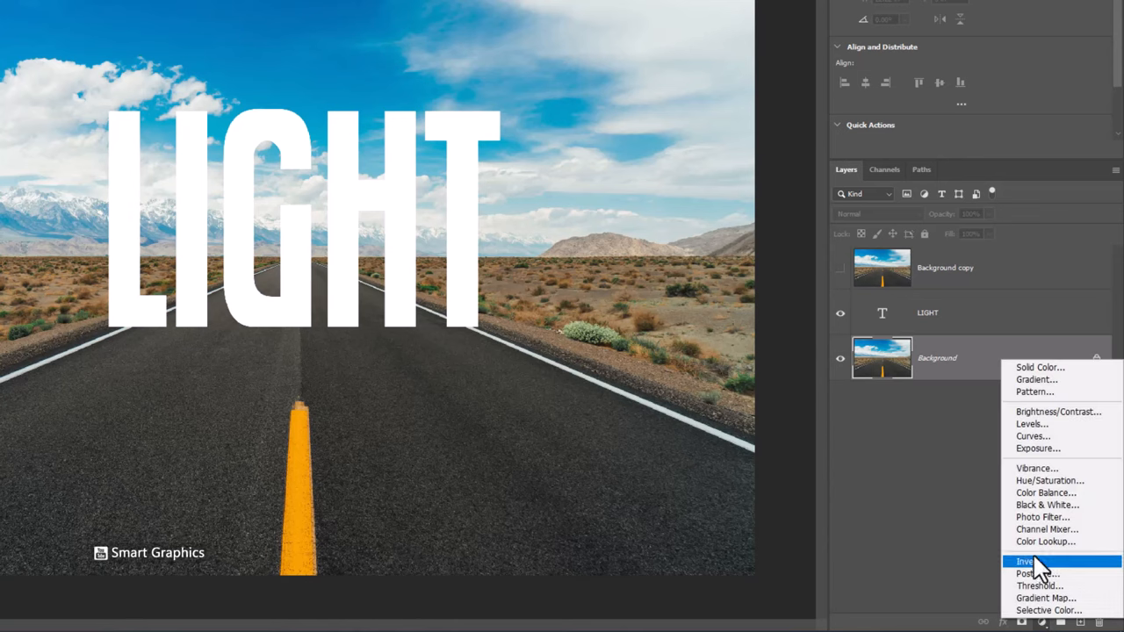
Add a Hue/Saturation adjustment and lower Saturation and Lightness to mute the photo
{"action": "left_click", "coordinate": [1050, 481]}
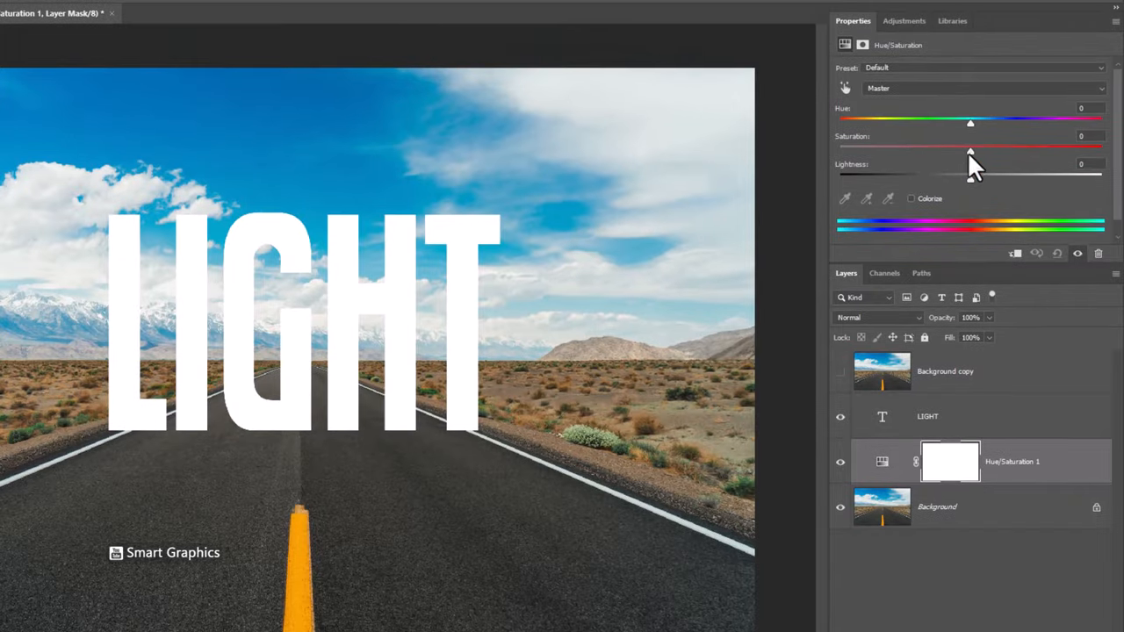
{"action": "left_click_drag", "start_coordinate": [970, 151], "coordinate": [910, 151]}
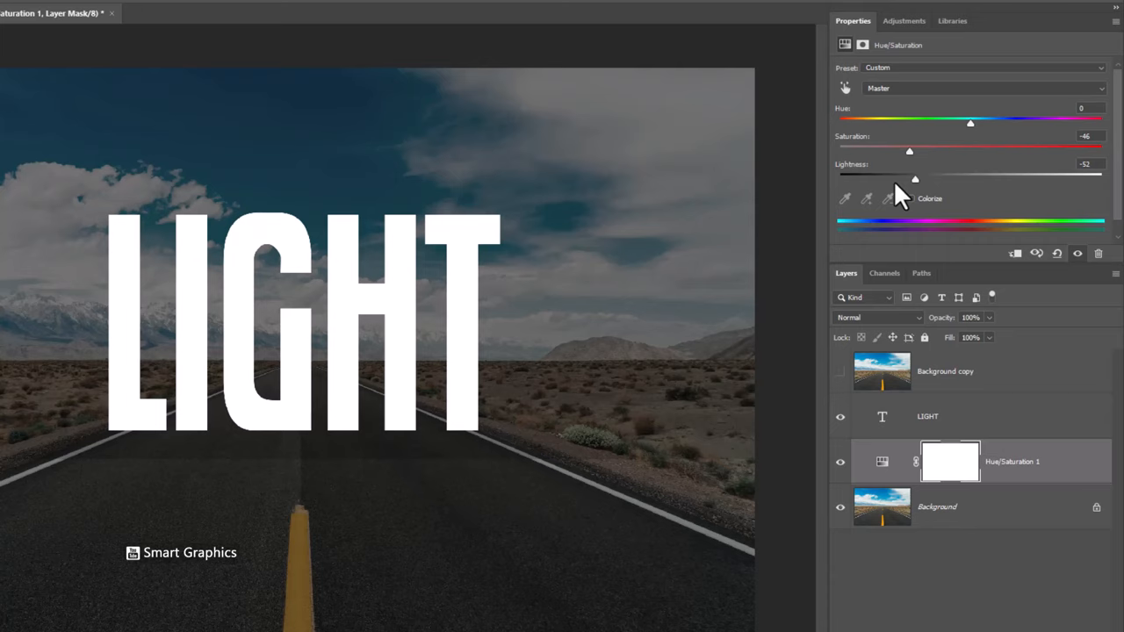
{"action": "left_click_drag", "start_coordinate": [915, 179], "coordinate": [875, 179]}
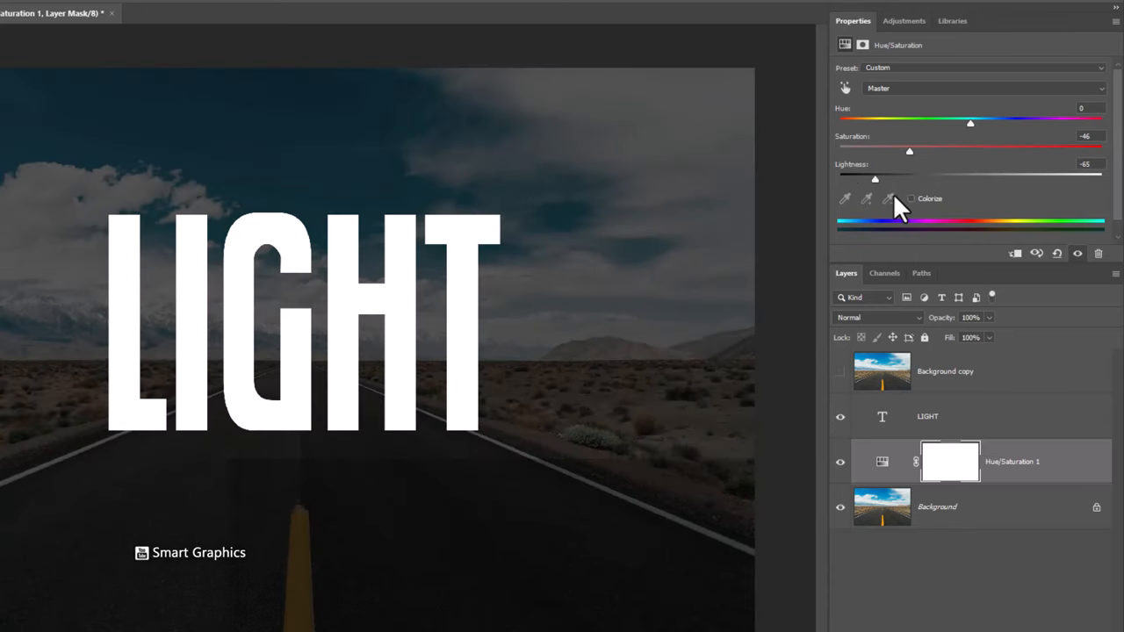
{"action": "left_click_drag", "start_coordinate": [875, 180], "coordinate": [896, 179]}
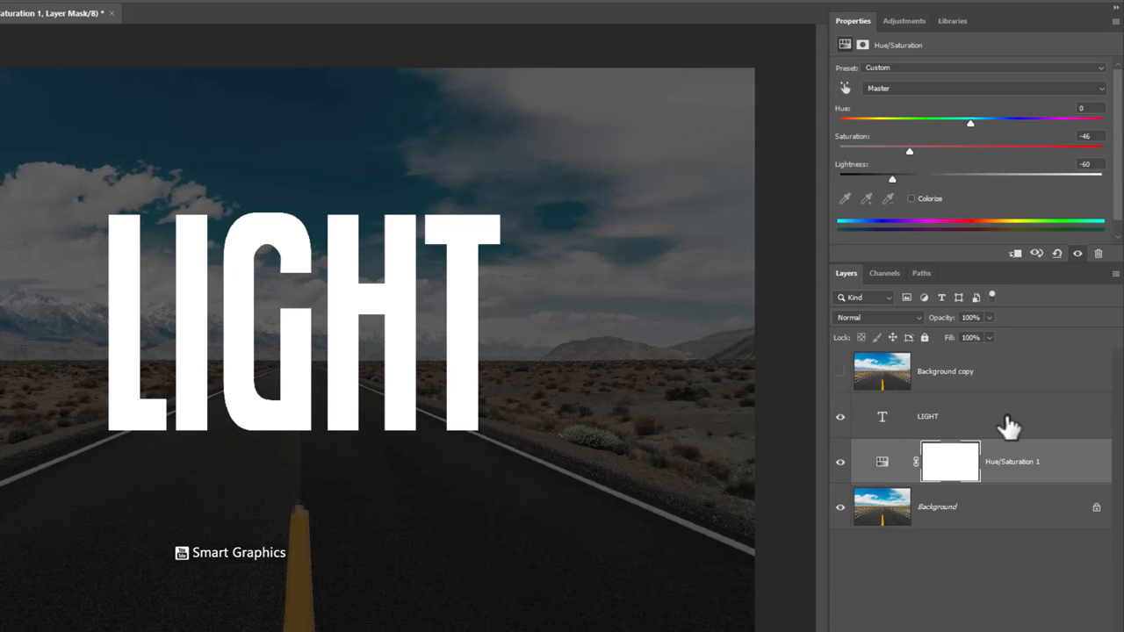
Select the LIGHT text layer so the bright photo copy sits above it
{"action": "left_click", "coordinate": [928, 416]}
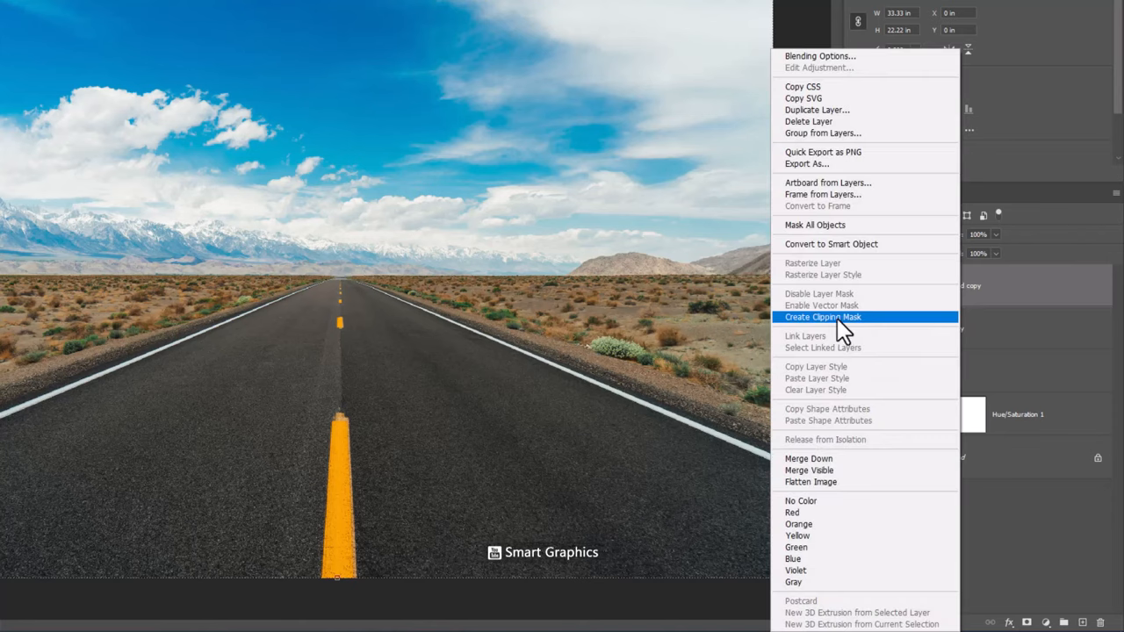
Clip the photo copy into LIGHT, then add a thin stroke and an Overlay inner glow
{"action": "left_click", "coordinate": [822, 317]}
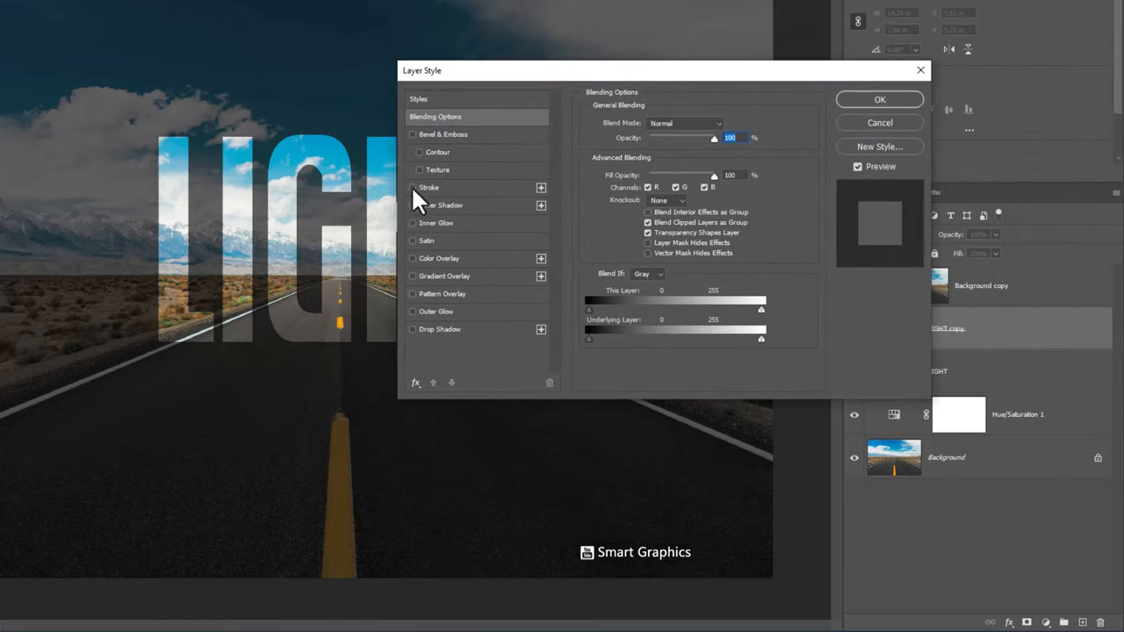
{"action": "left_click", "coordinate": [413, 186]}
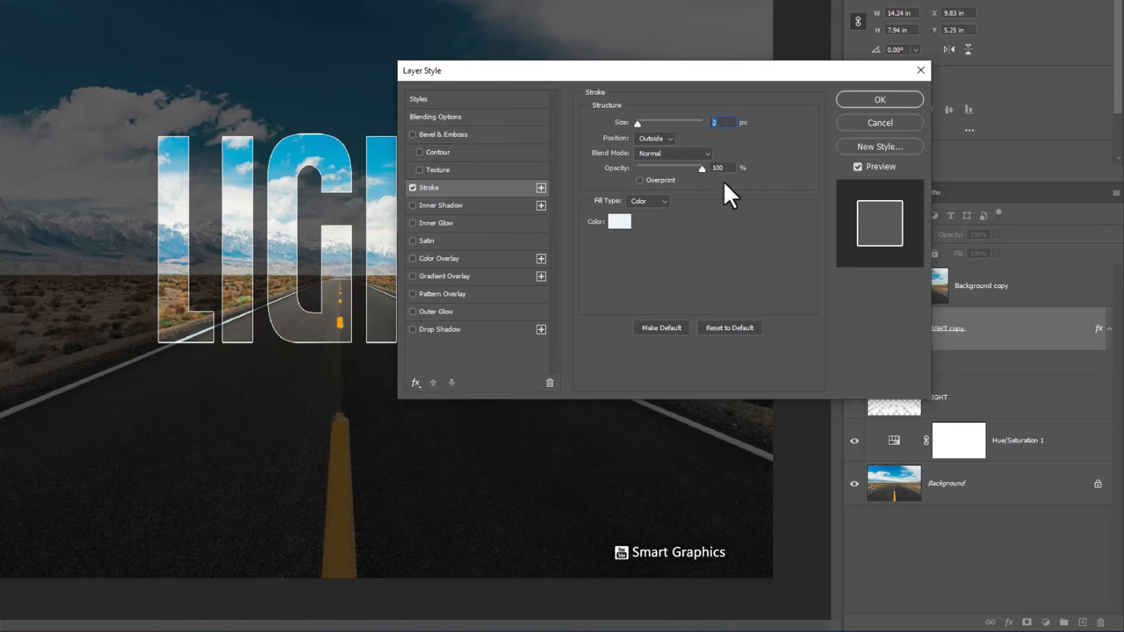
{"action": "mouse_move", "coordinate": [448, 235]}
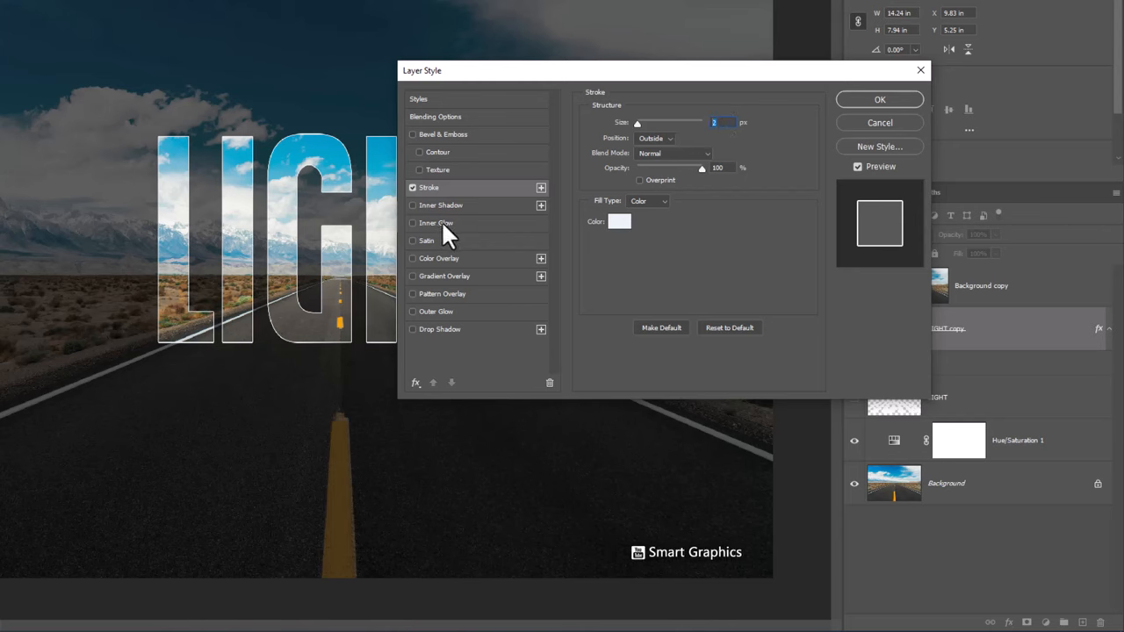
{"action": "left_click", "coordinate": [436, 221]}
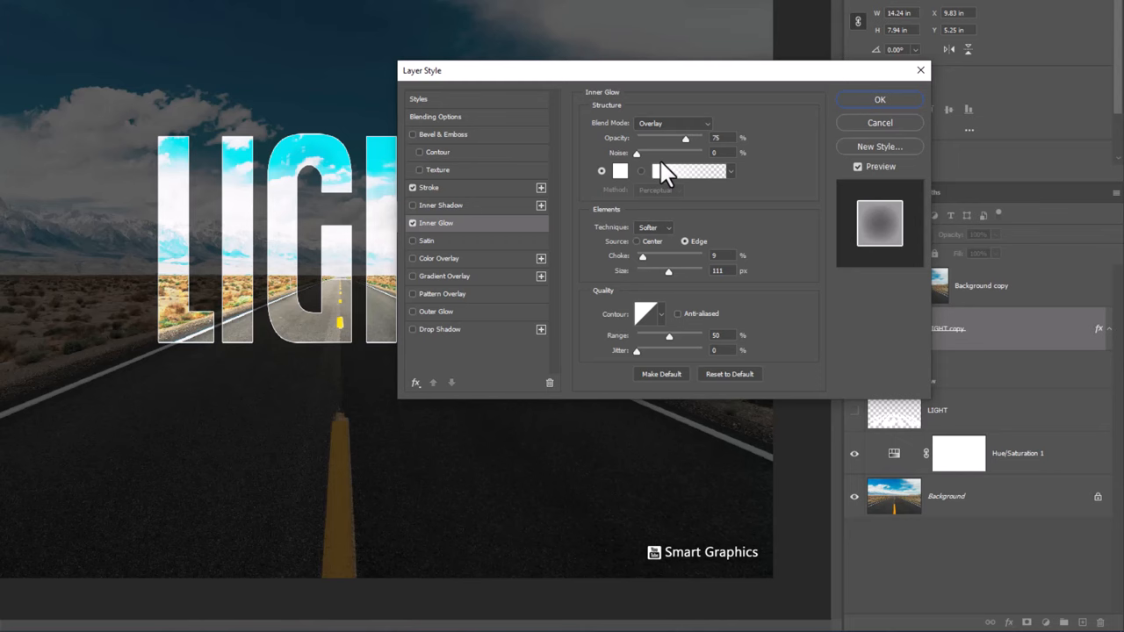
{"action": "left_click", "coordinate": [671, 123]}
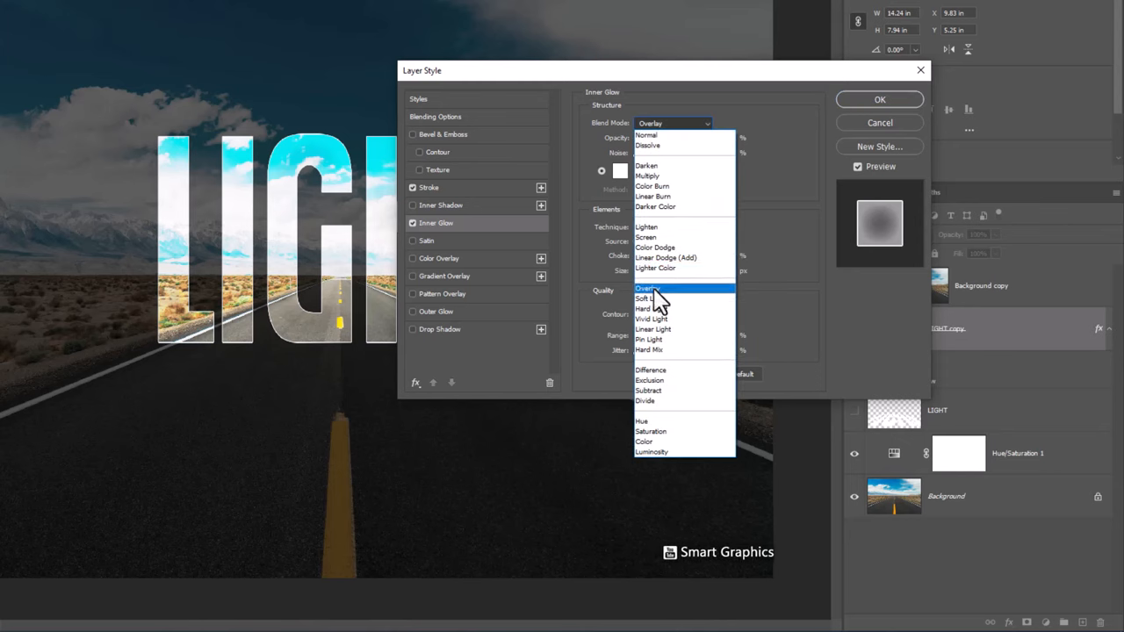
{"action": "left_click", "coordinate": [649, 288]}
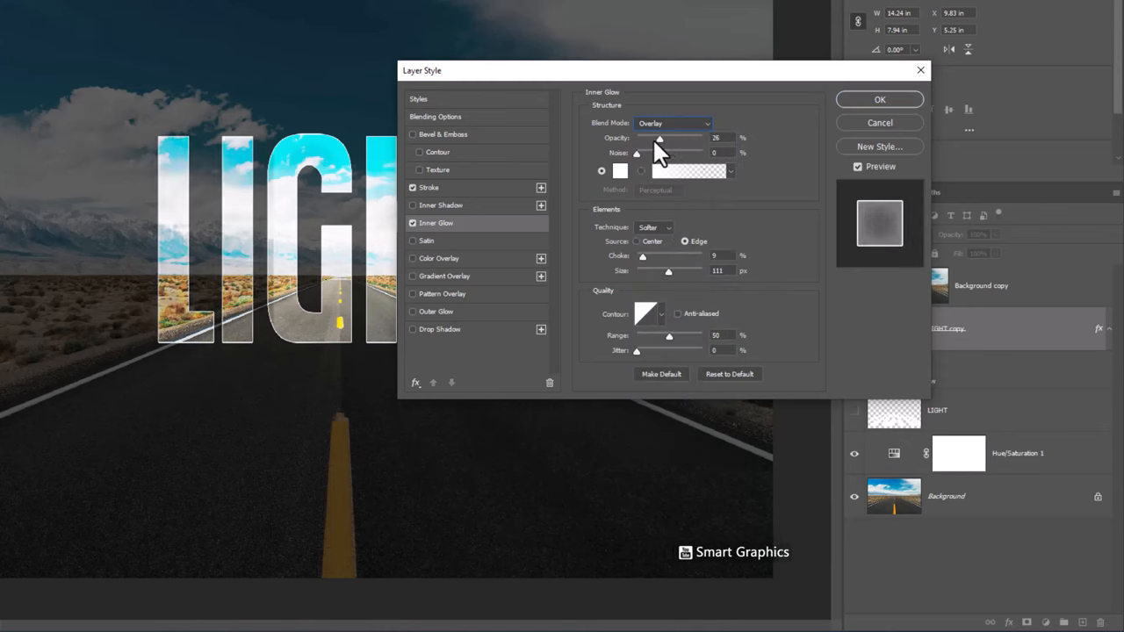
{"action": "left_click_drag", "start_coordinate": [661, 137], "coordinate": [678, 137]}
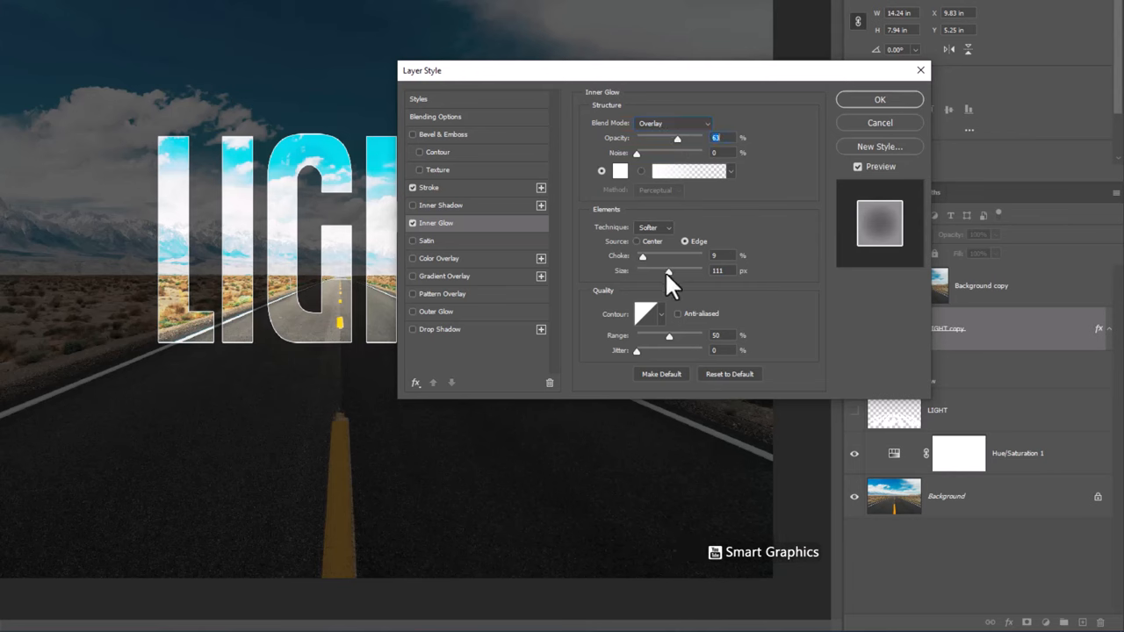
{"action": "left_click_drag", "start_coordinate": [667, 271], "coordinate": [636, 271]}
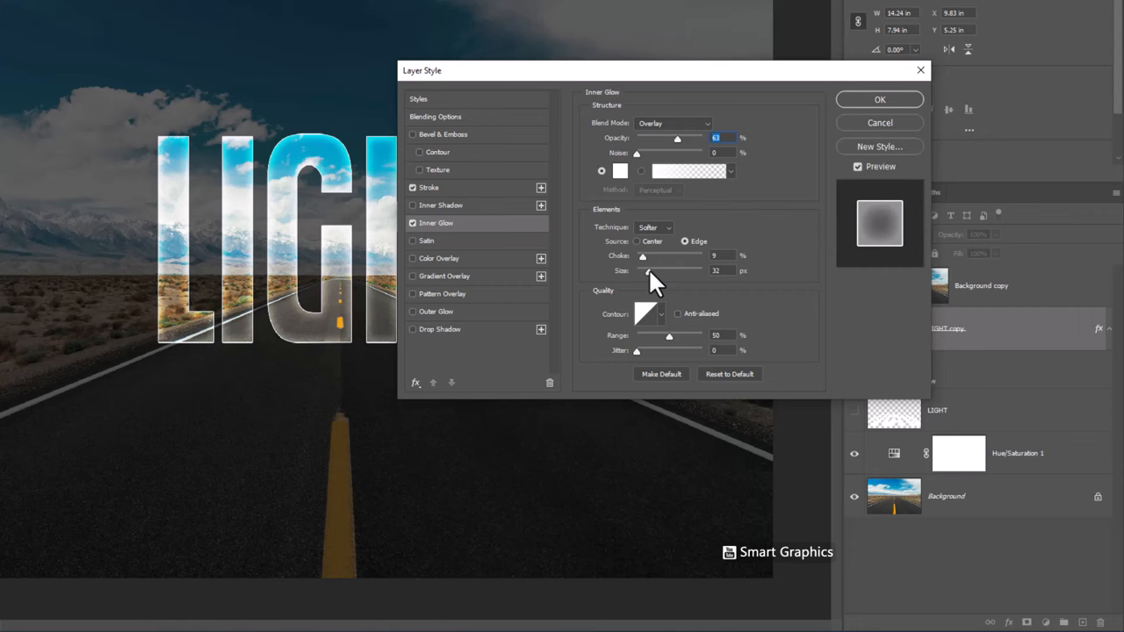
{"action": "left_click_drag", "start_coordinate": [636, 270], "coordinate": [653, 271]}
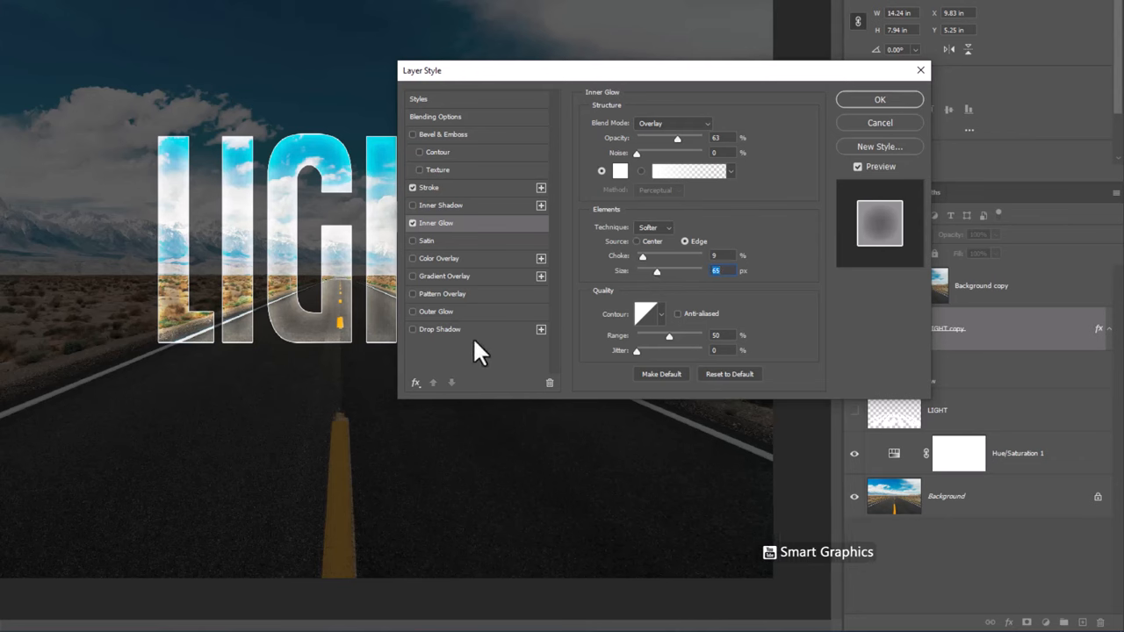
Add a white outer glow to the letters and apply the layer styles
{"action": "left_click", "coordinate": [413, 313]}
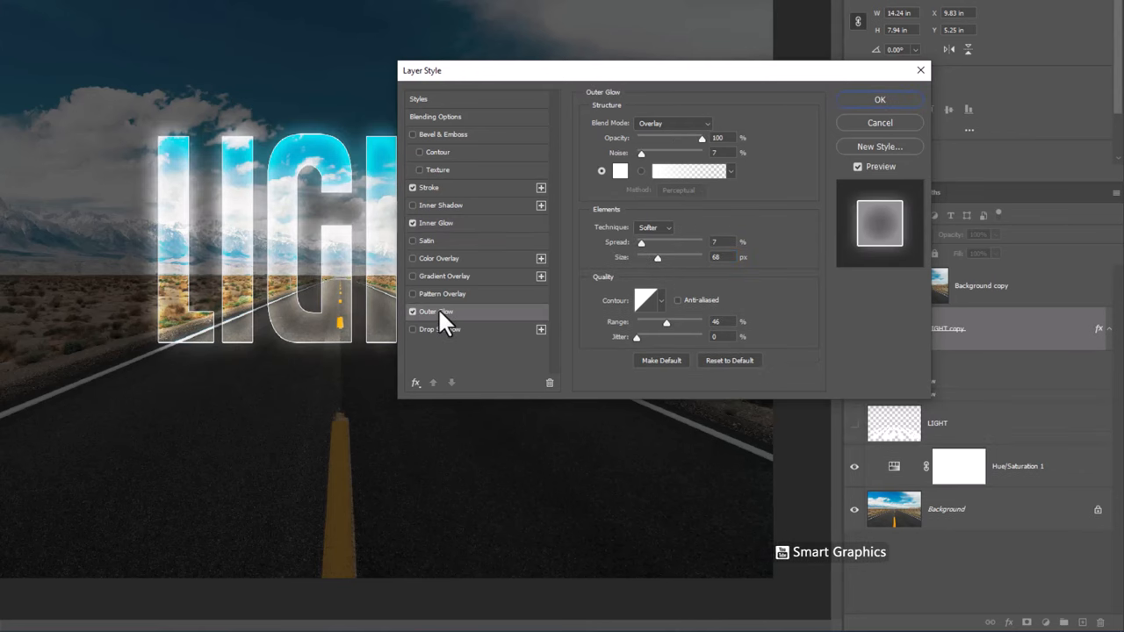
{"action": "left_click", "coordinate": [672, 123]}
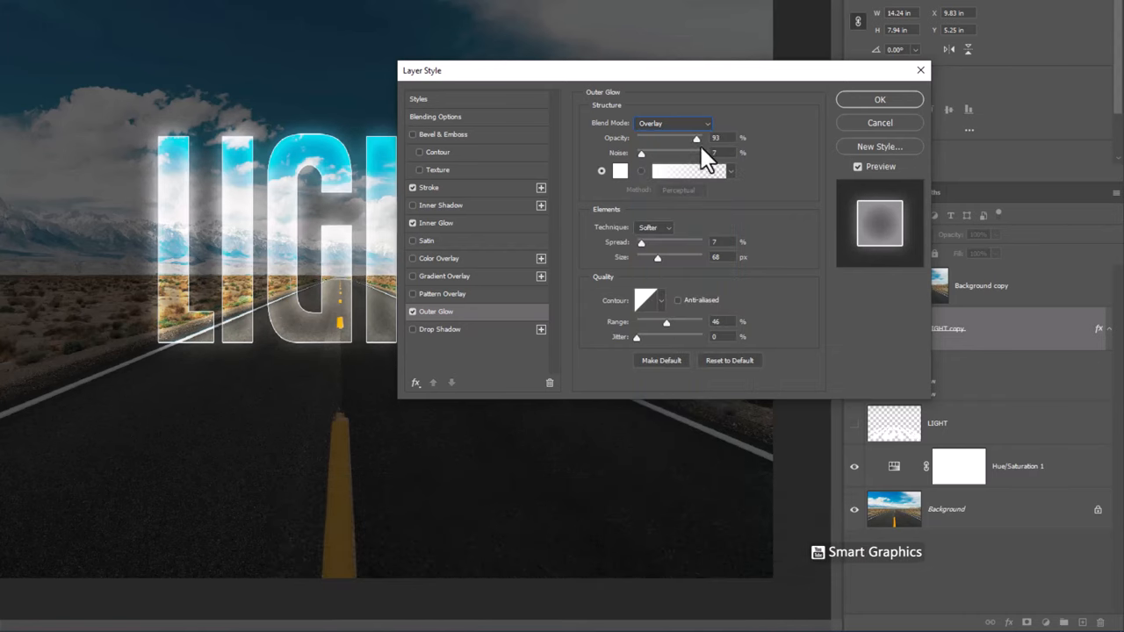
{"action": "left_click", "coordinate": [620, 172]}
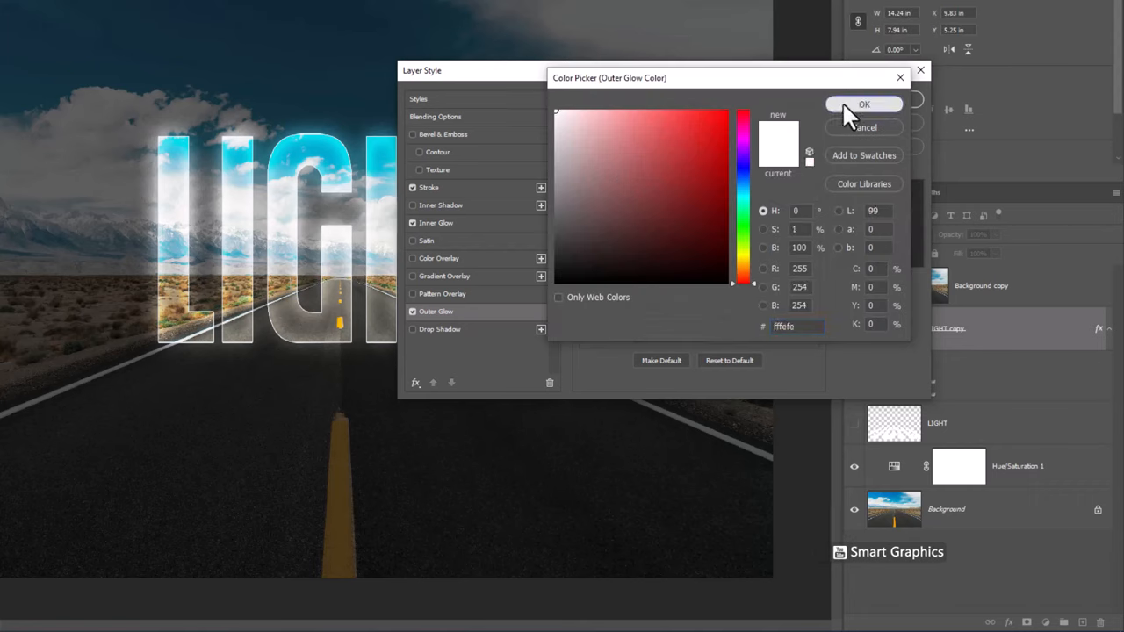
{"action": "left_click", "coordinate": [864, 103]}
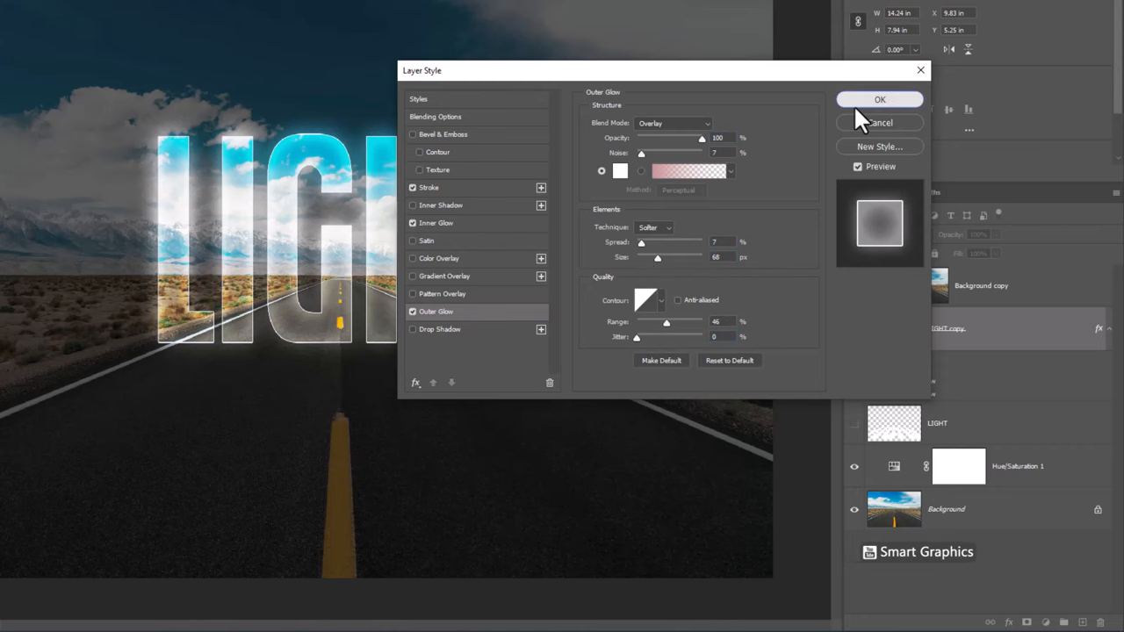
{"action": "left_click", "coordinate": [879, 98]}
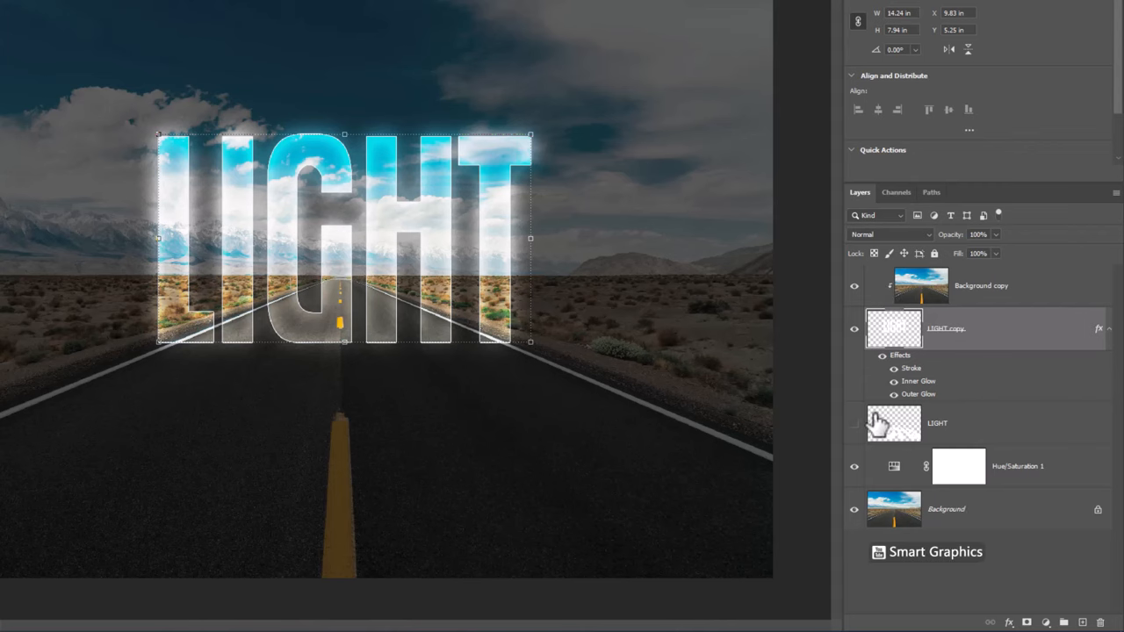
{"action": "left_click", "coordinate": [153, 7]}
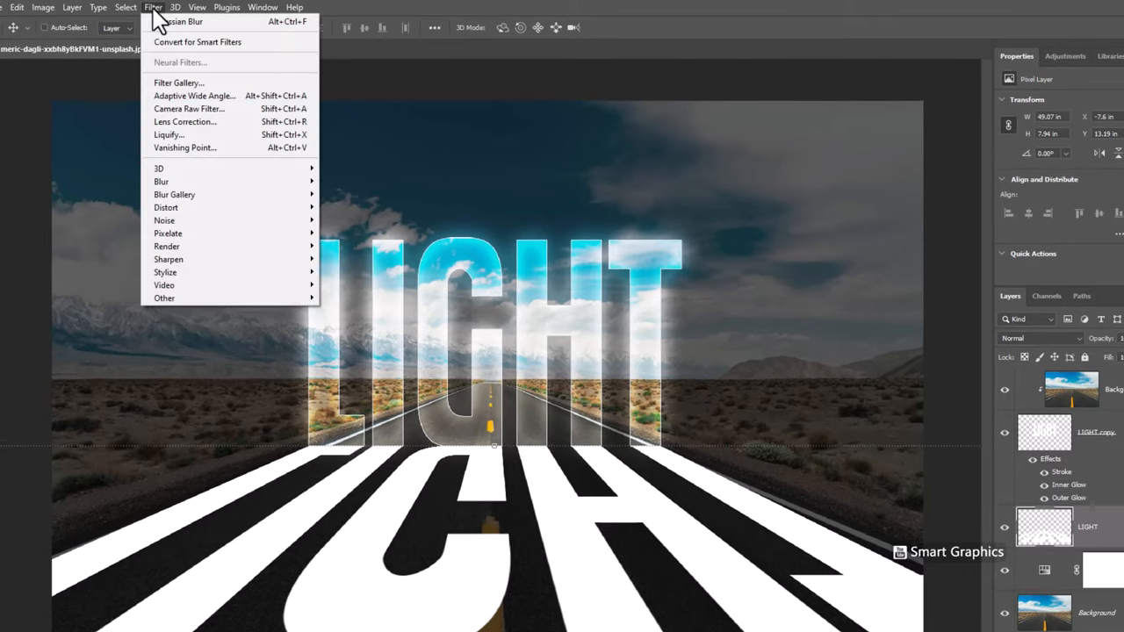
{"action": "mouse_move", "coordinate": [162, 181]}
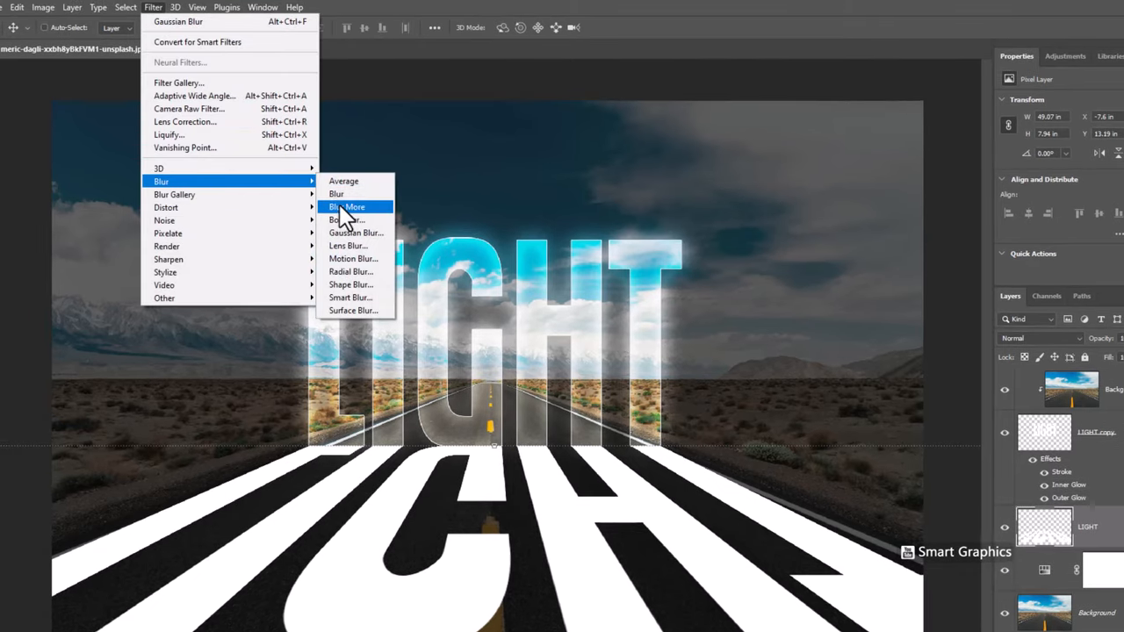
Blur More the reflection and Alt-split Underlying Layer Blend If so asphalt shows through
{"action": "left_click", "coordinate": [355, 232]}
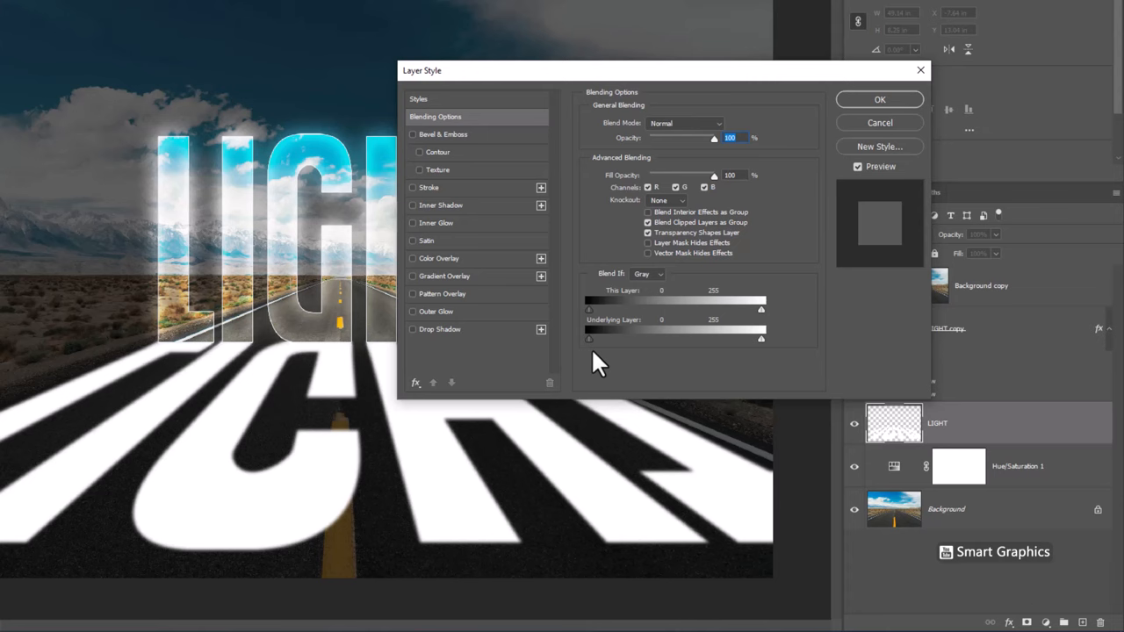
{"action": "key", "text": "alt"}
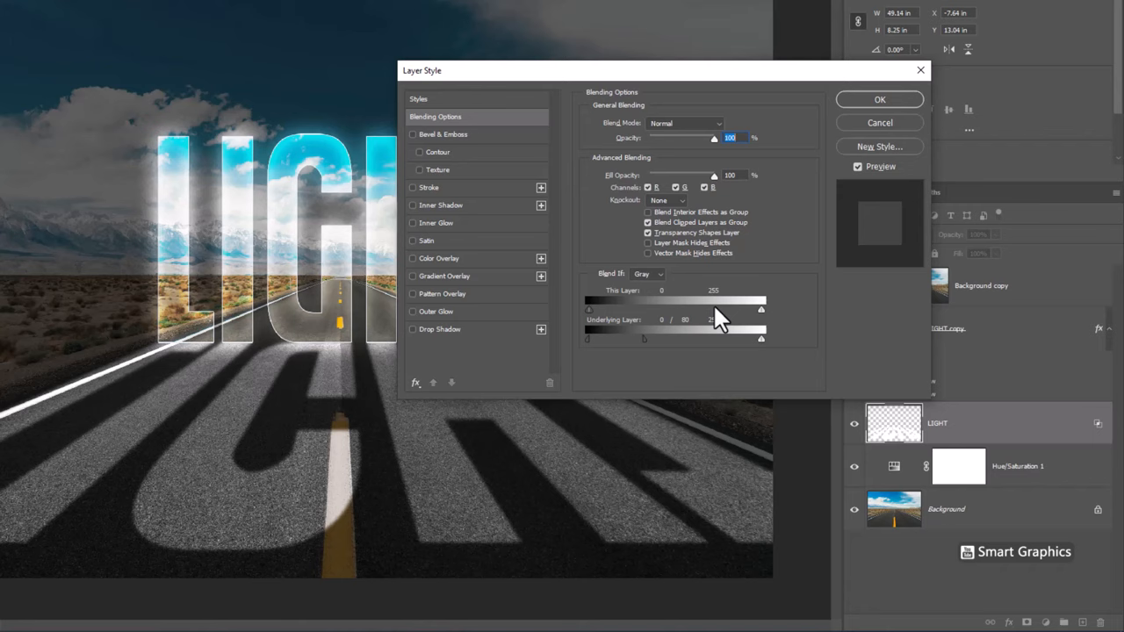
{"action": "left_click", "coordinate": [878, 98]}
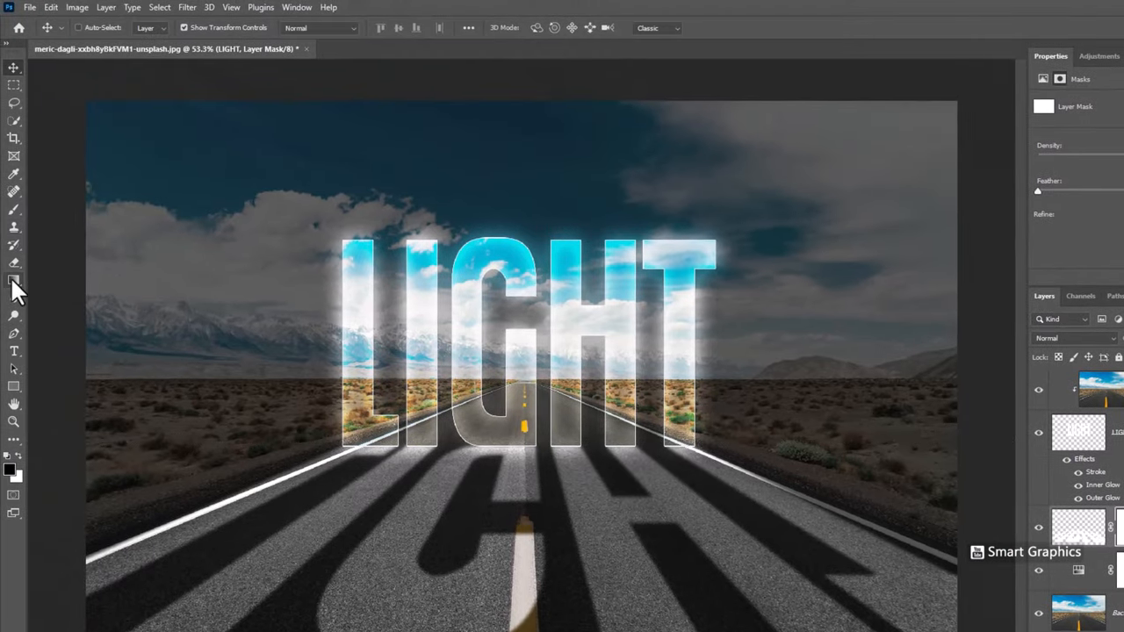
Switch to the Gradient tool, ready to fade the reflection's new mask
{"action": "left_click", "coordinate": [14, 279]}
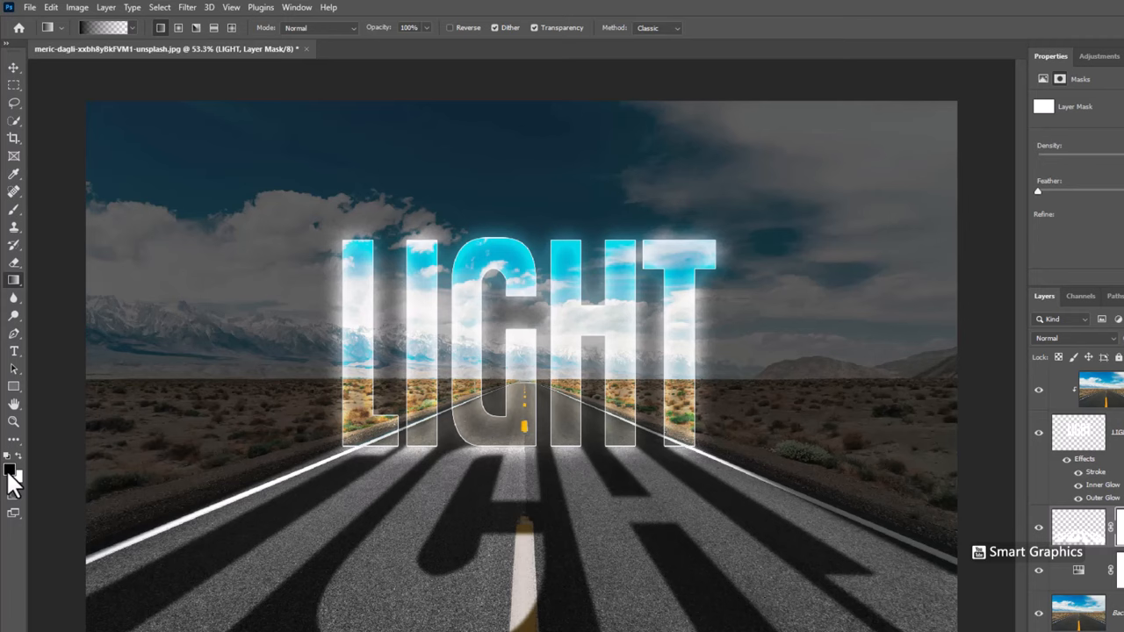